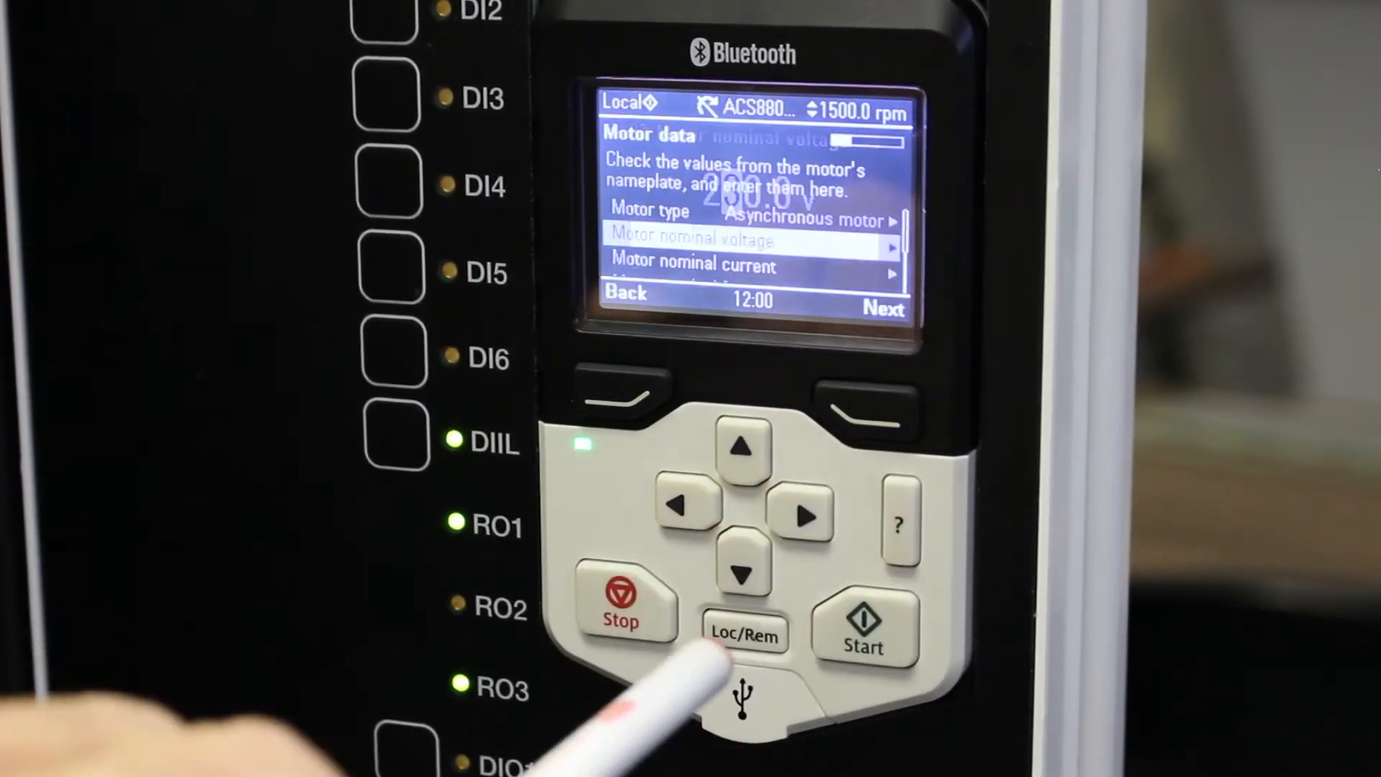
Finish the nameplate motor data page and advance to Advanced motor settings.
click(744, 564)
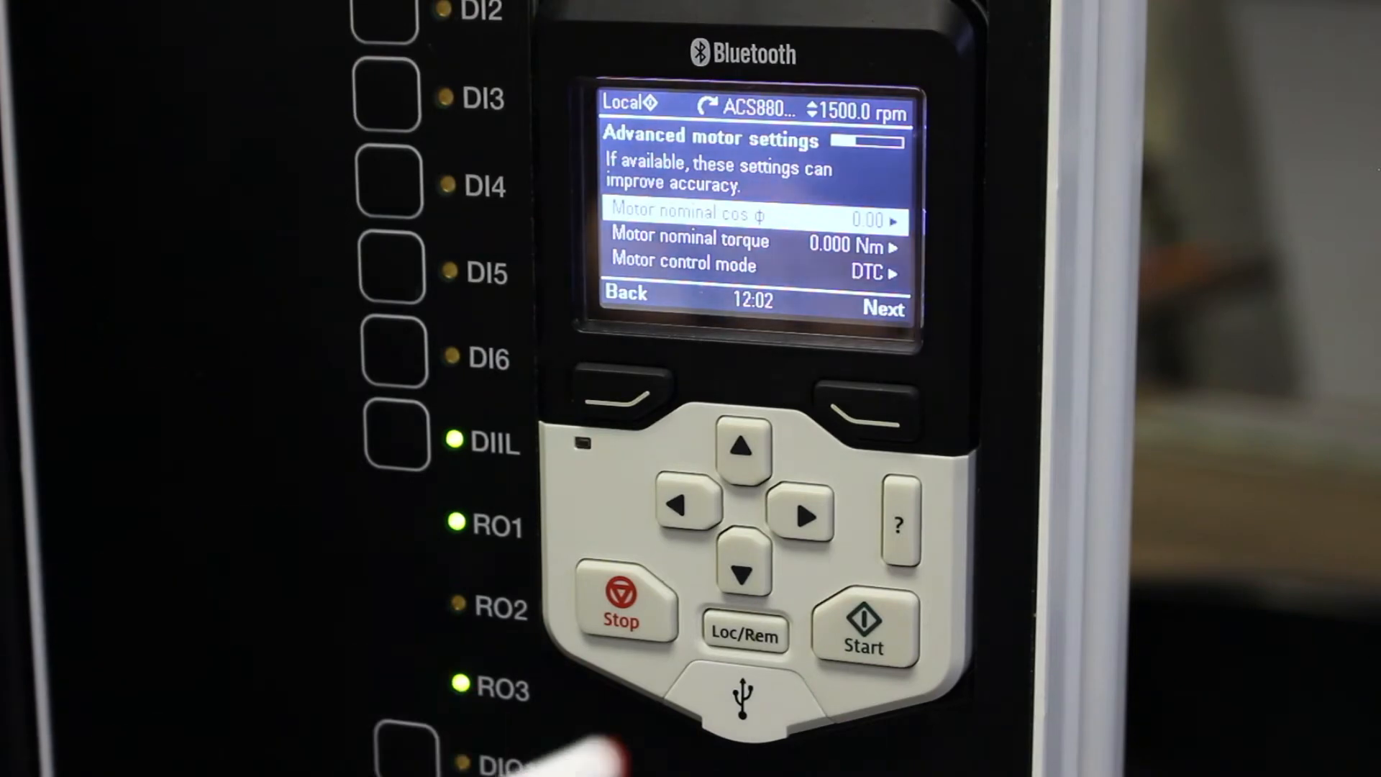
Set Motor nominal cos φ to 0.71, then highlight the DTC Motor control mode setting.
click(745, 568)
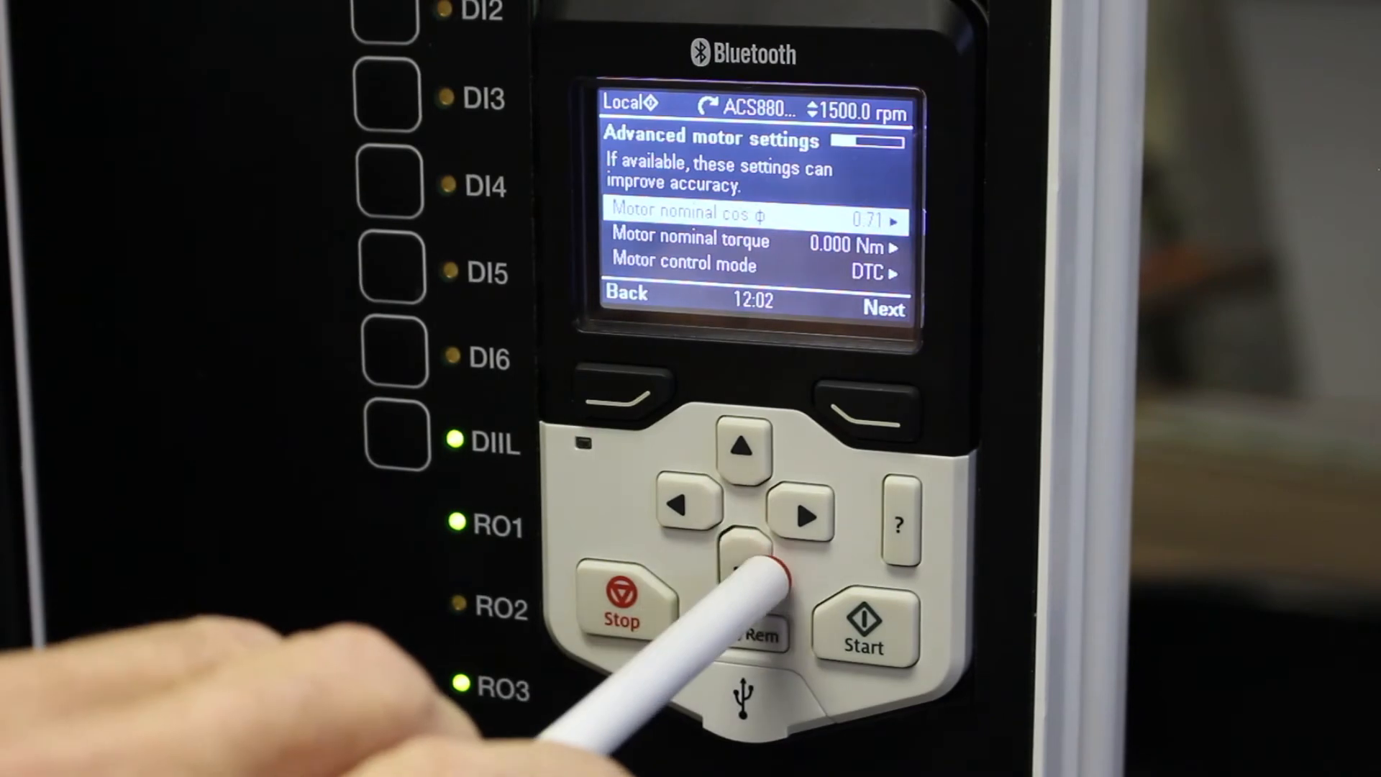
click(745, 564)
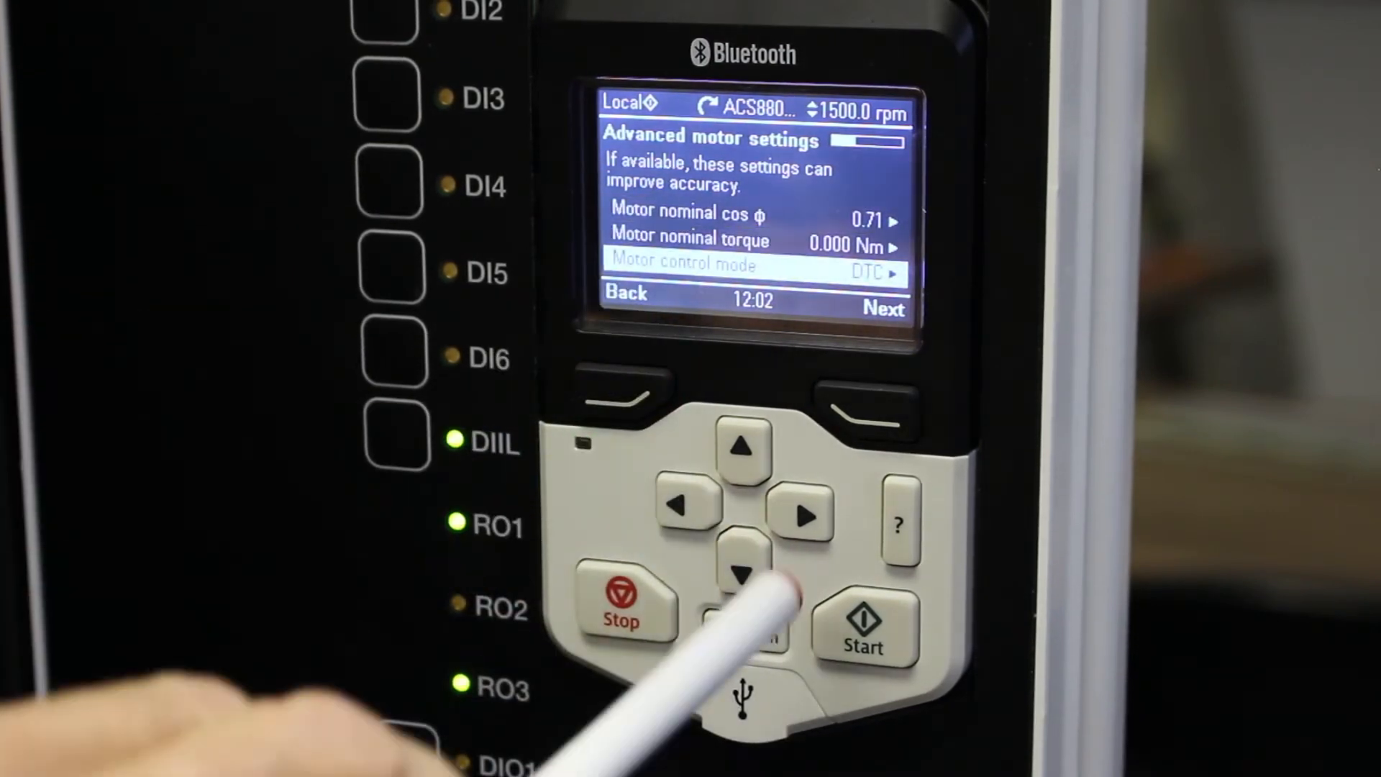